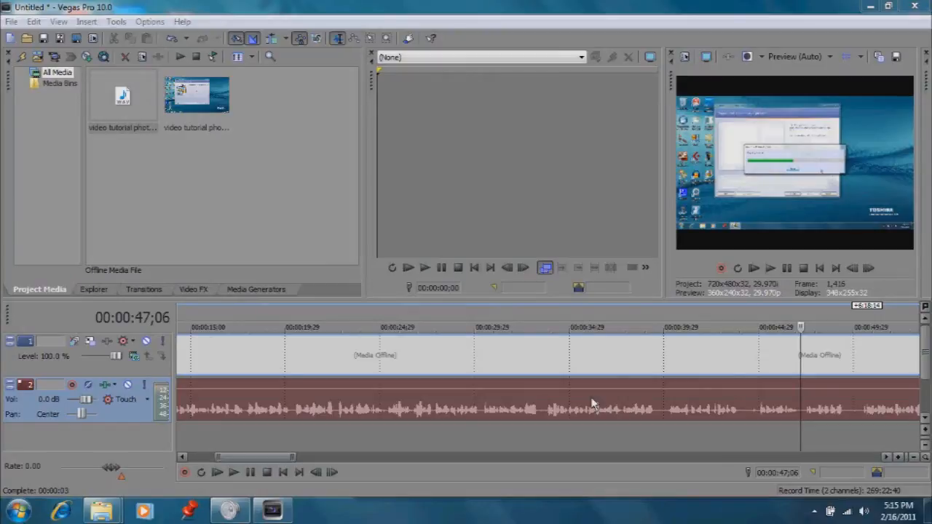
mouse_move(586, 393)
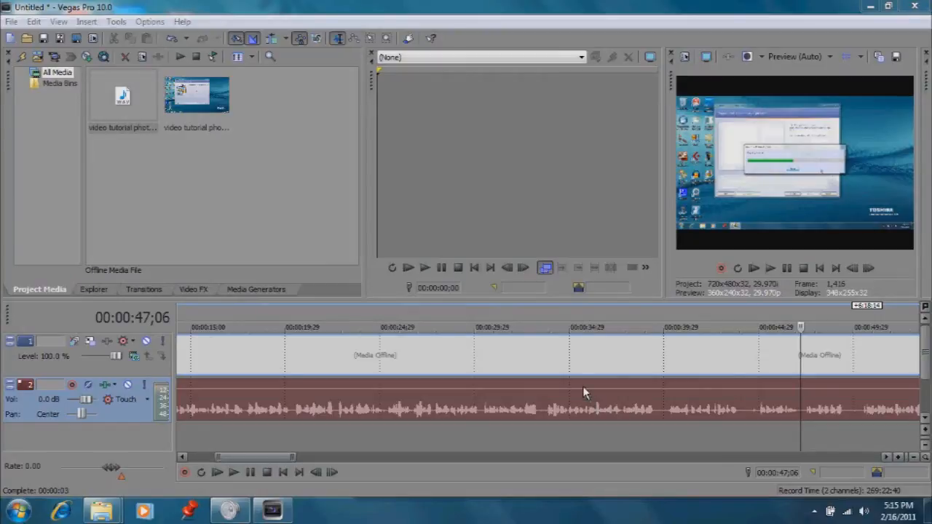
mouse_move(581, 397)
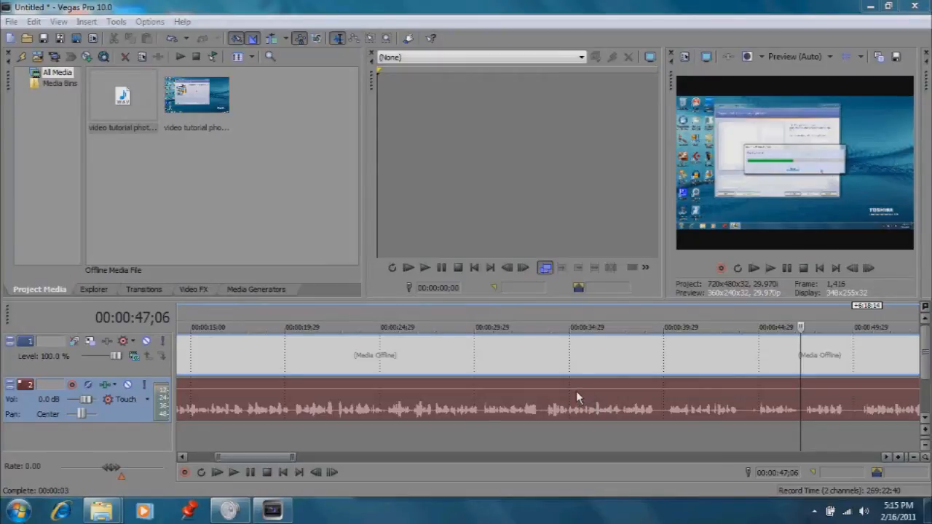
mouse_move(566, 400)
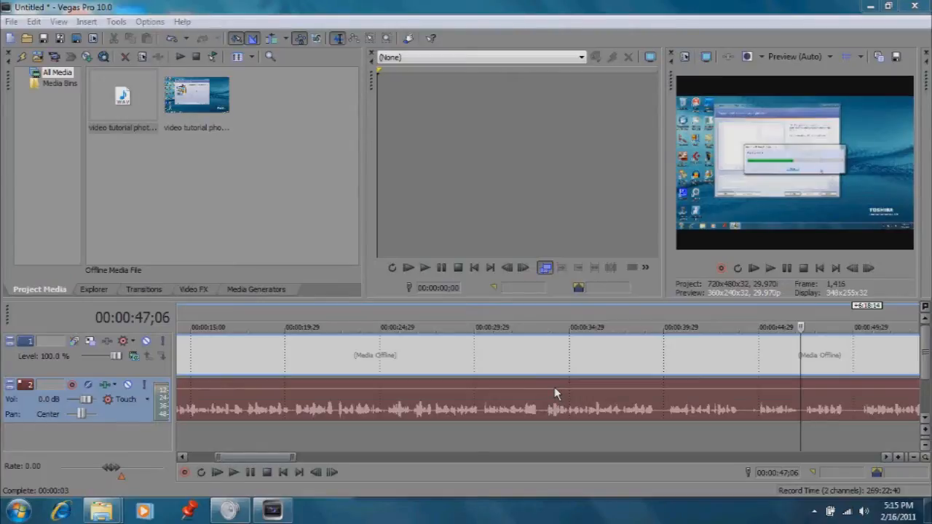
mouse_move(487, 348)
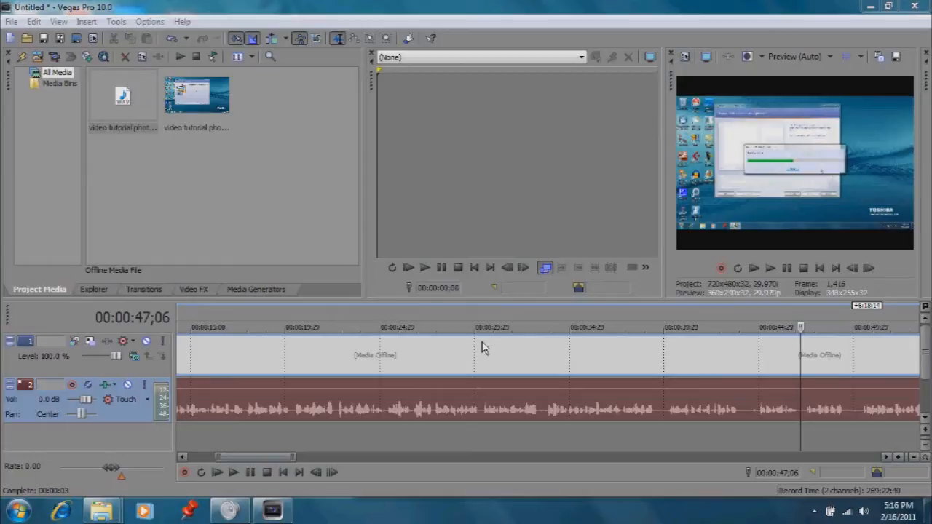
mouse_move(486, 346)
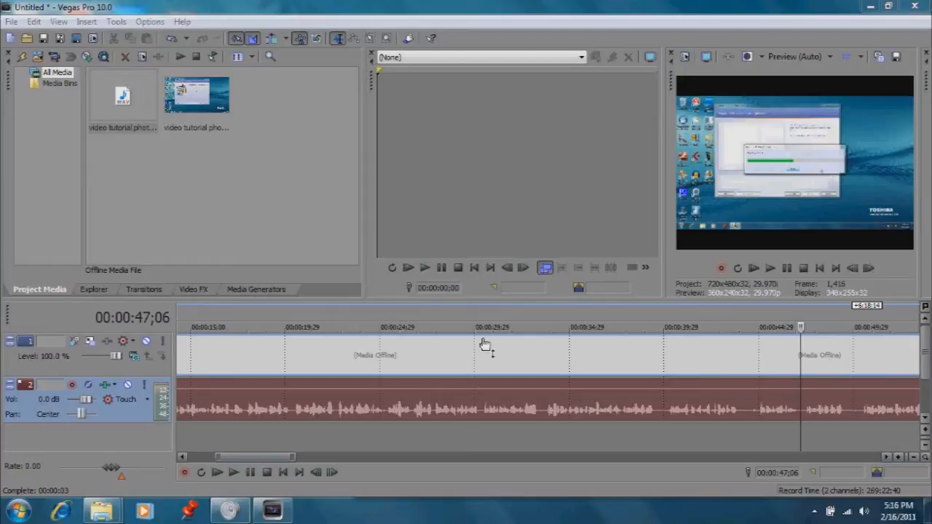
mouse_move(481, 357)
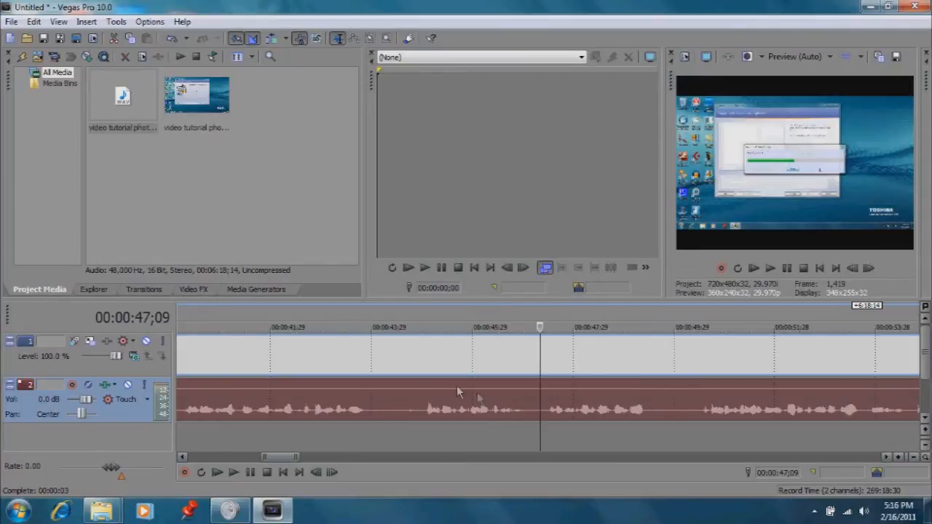
mouse_move(510, 419)
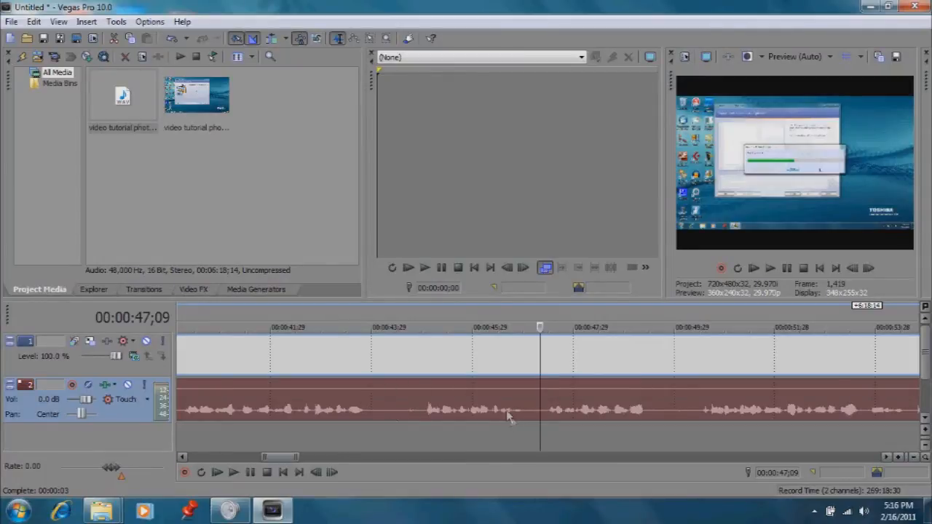
mouse_move(534, 419)
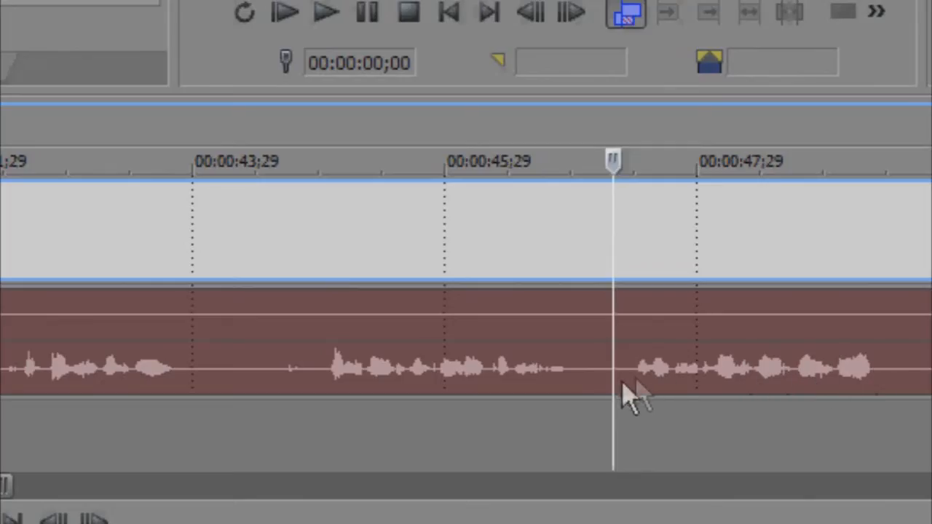
mouse_move(437, 466)
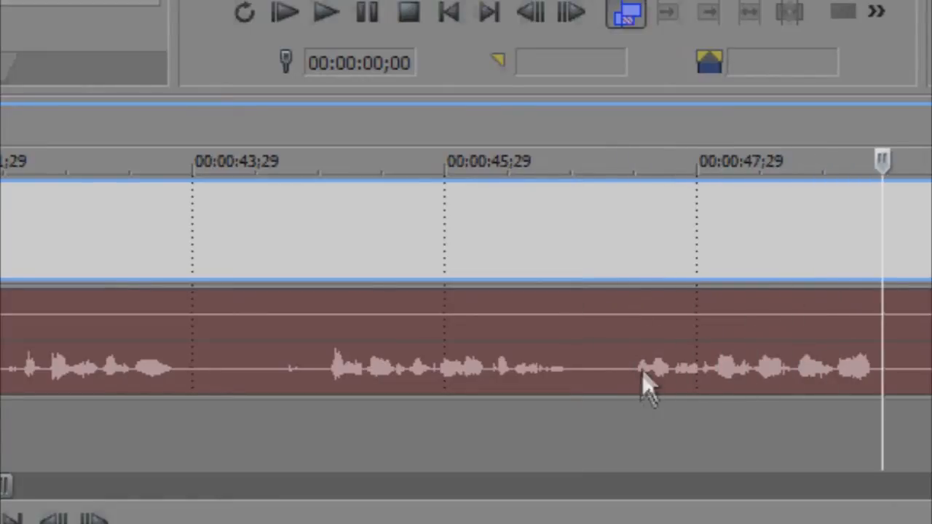
mouse_move(623, 382)
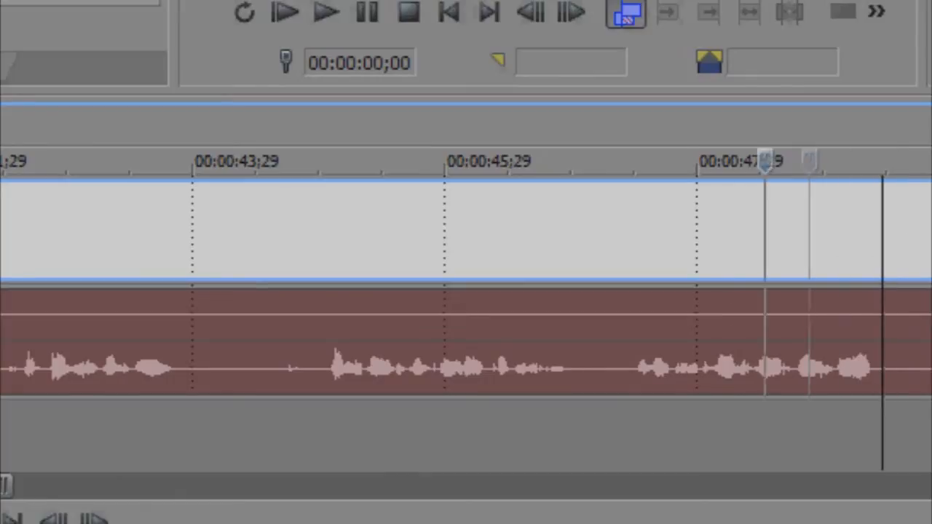
Step: Split the event at the end of the 46–49 s phrase and delete the middle section
click(617, 160)
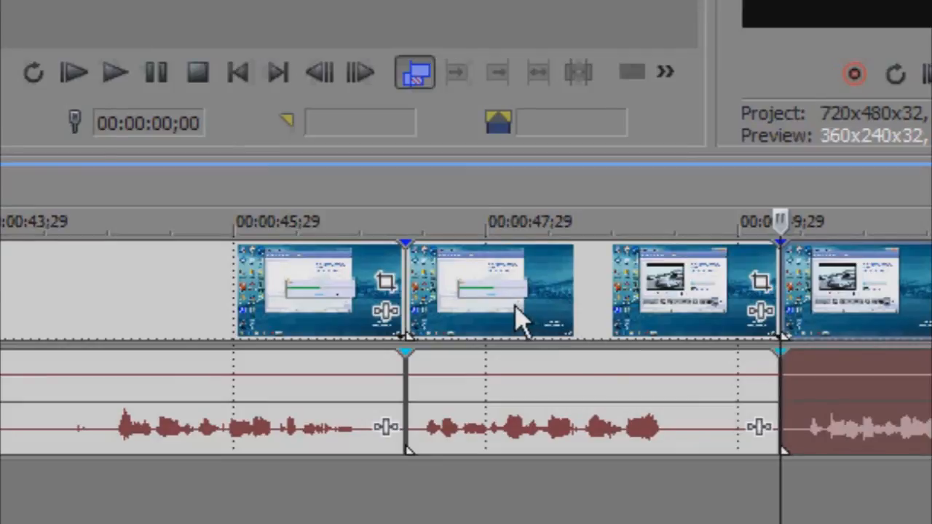
right_click(518, 313)
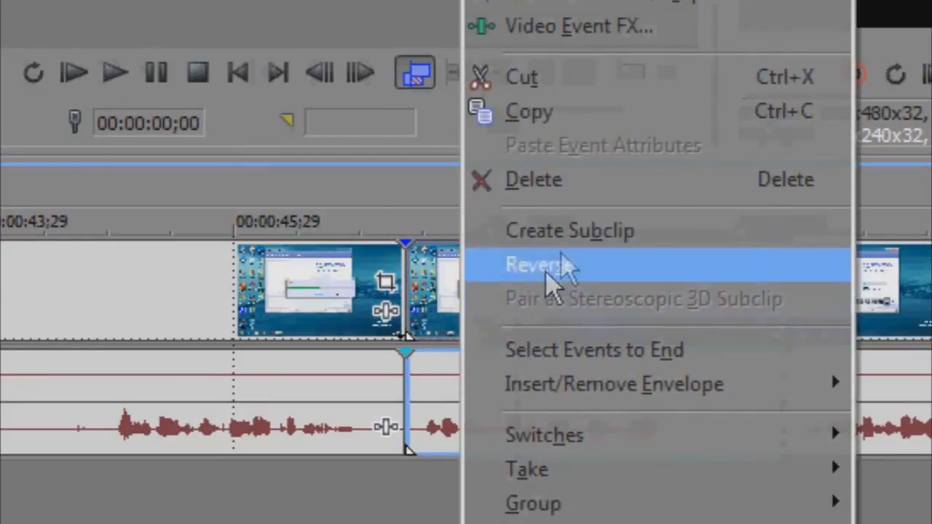
click(542, 265)
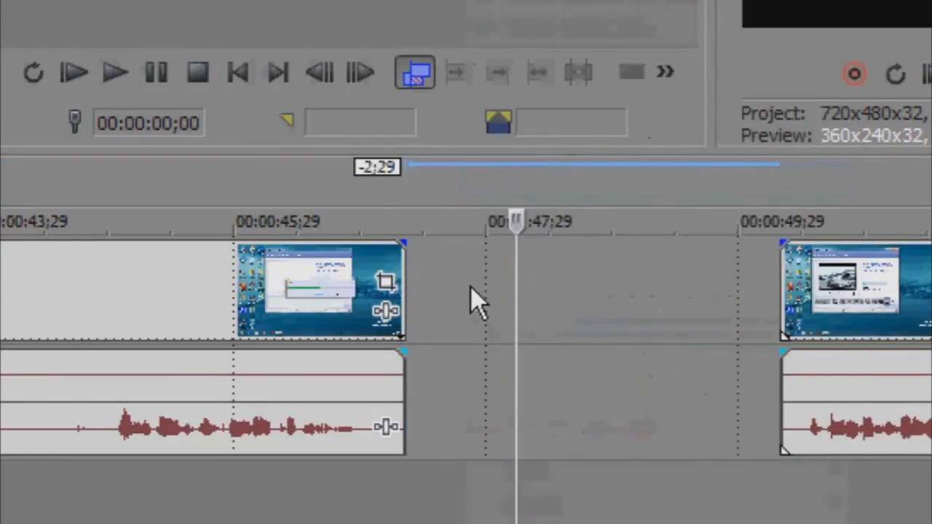
mouse_move(458, 277)
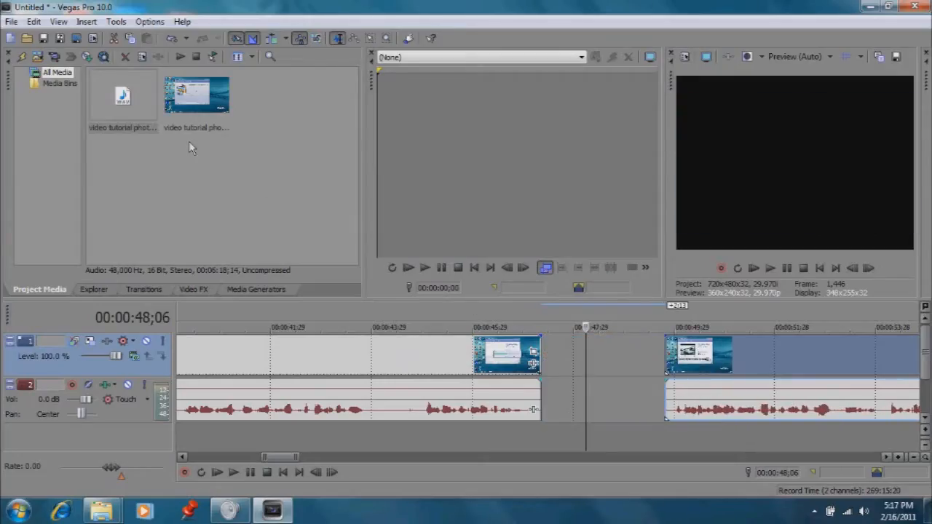
Step: Undo the deletion from the Edit menu to restore the 46–49 s phrase event
click(34, 21)
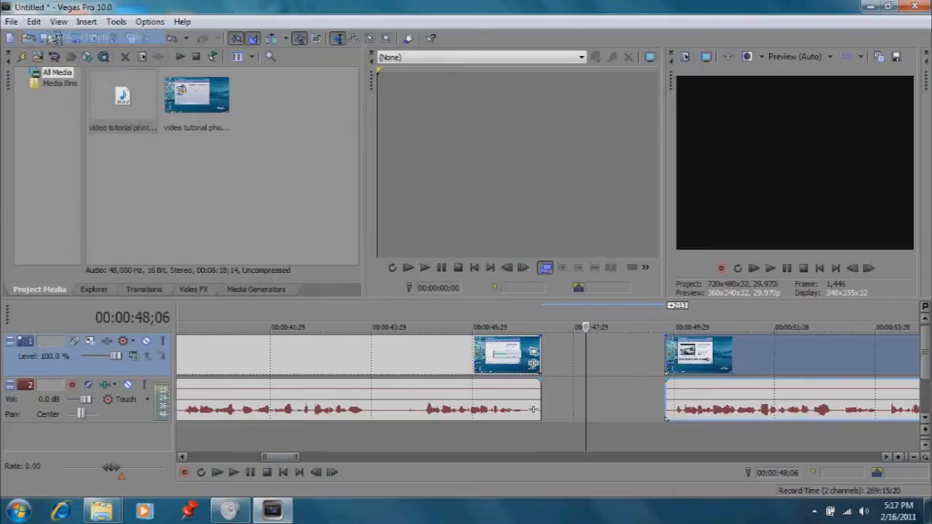
click(33, 21)
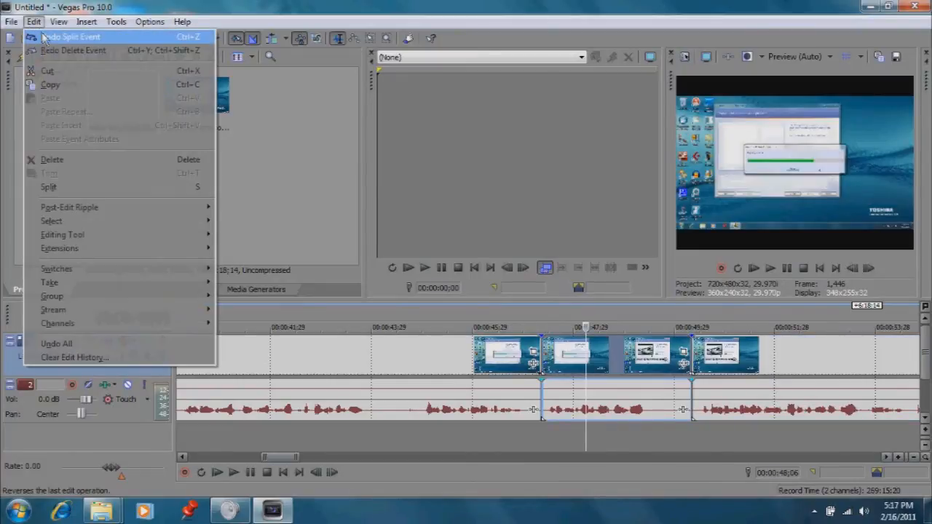
mouse_move(509, 206)
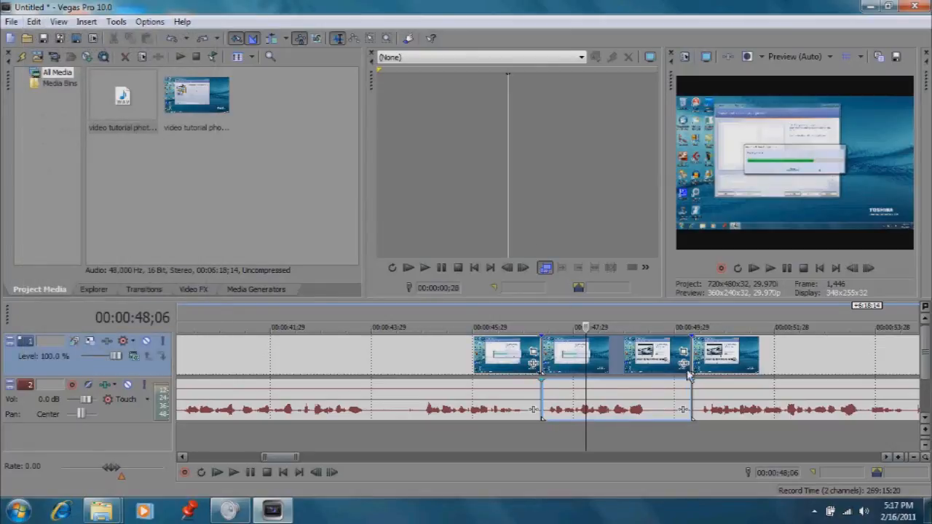
mouse_move(282, 182)
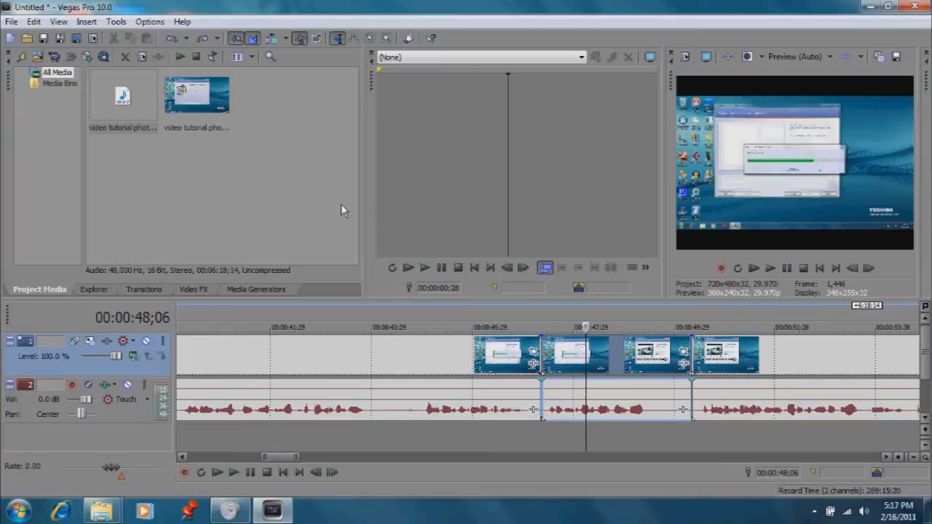
mouse_move(337, 204)
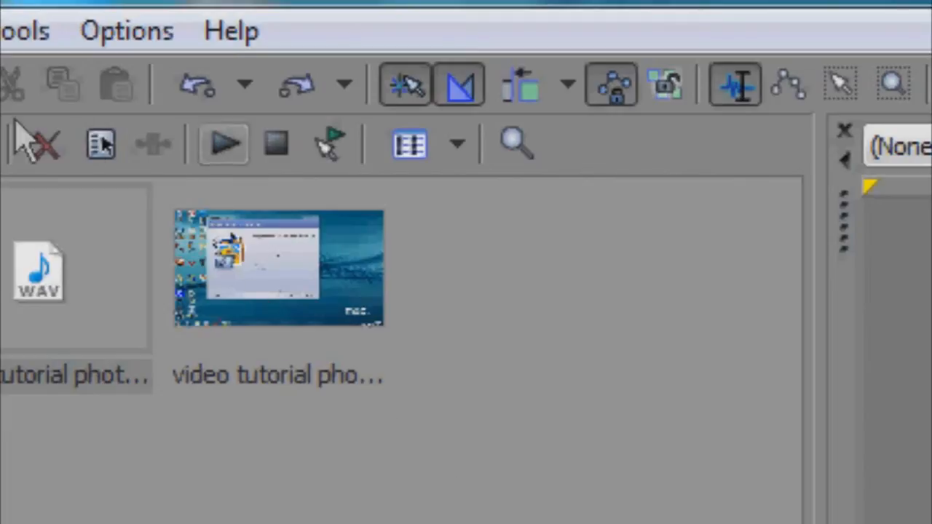
mouse_move(521, 87)
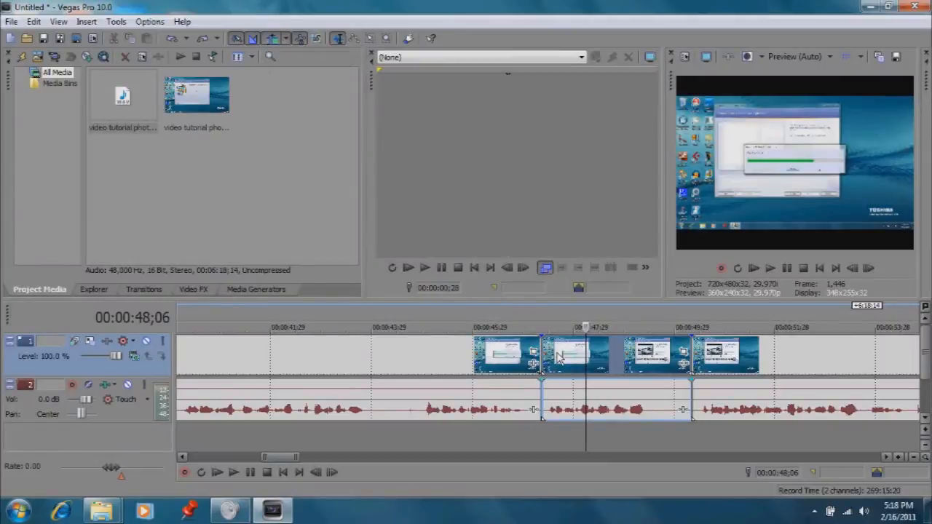
Step: Delete the split 46–49 s phrase event again so later material ripples left
right_click(576, 354)
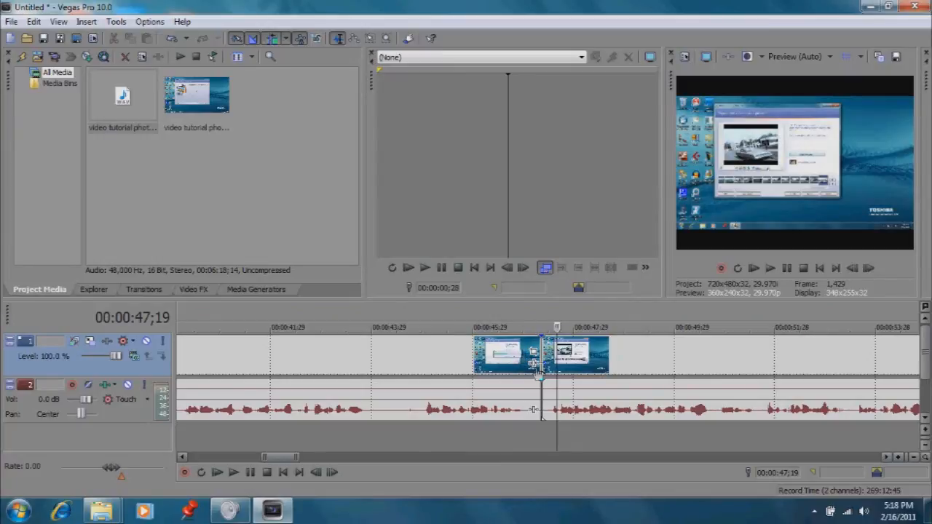
mouse_move(612, 368)
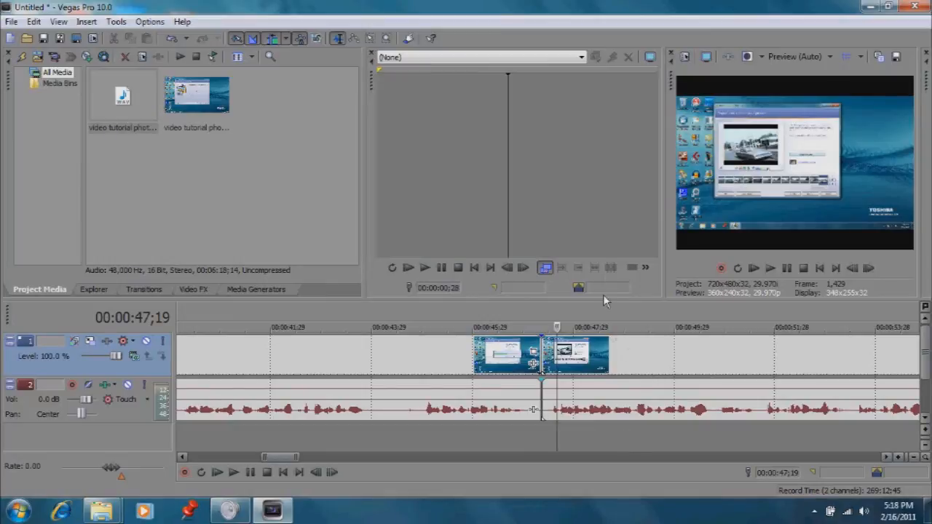
mouse_move(617, 296)
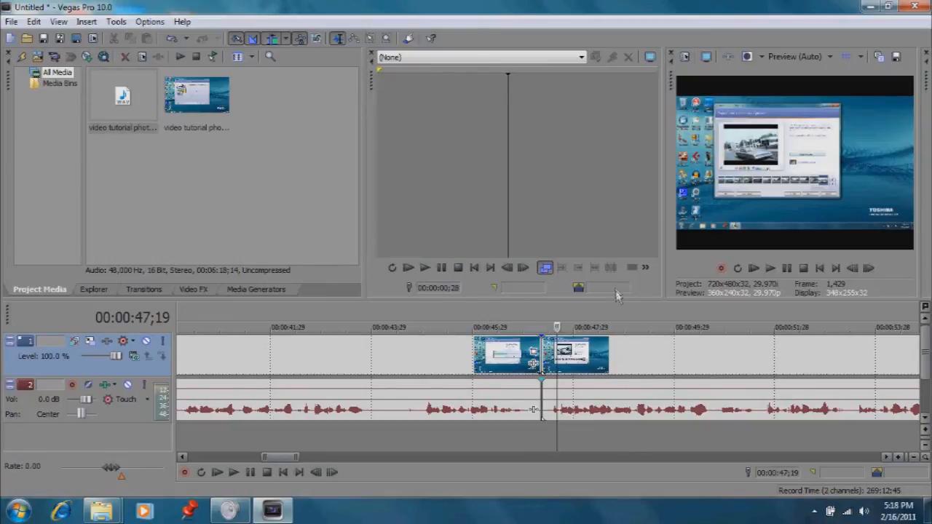
mouse_move(550, 311)
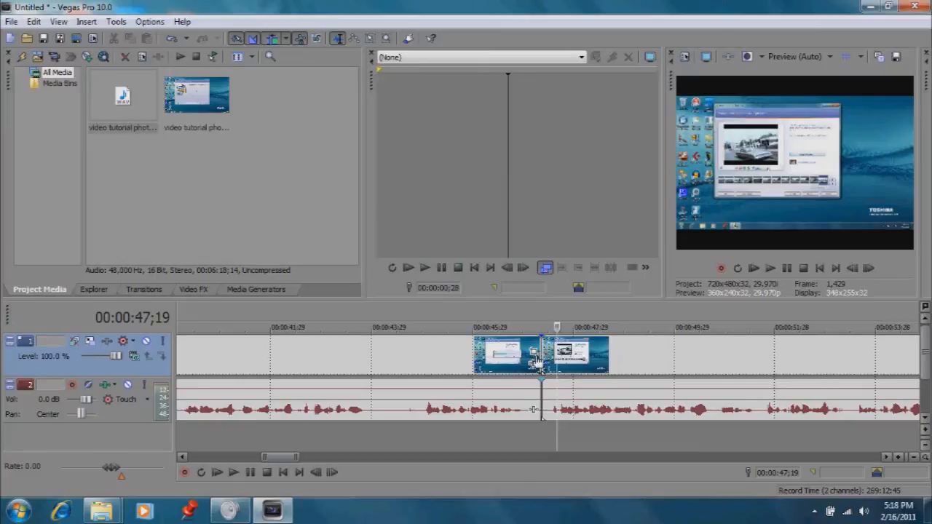
mouse_move(295, 170)
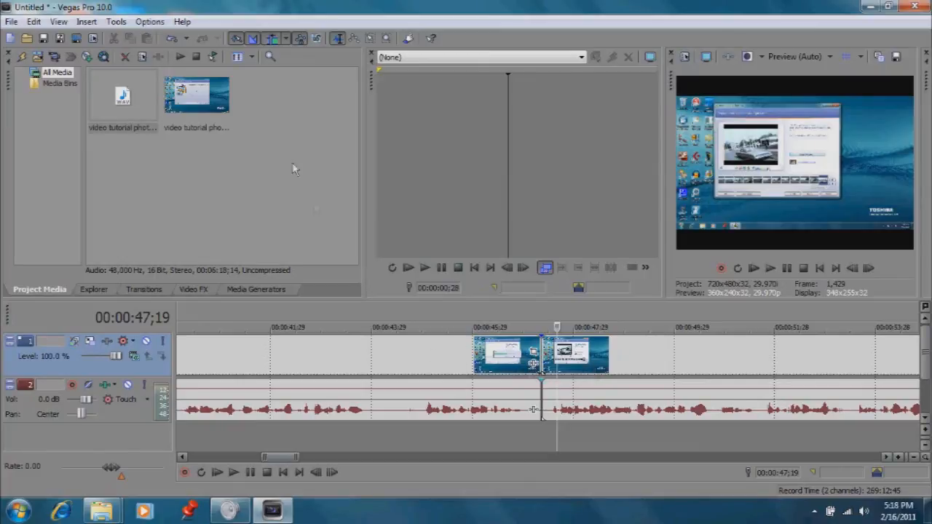
mouse_move(304, 209)
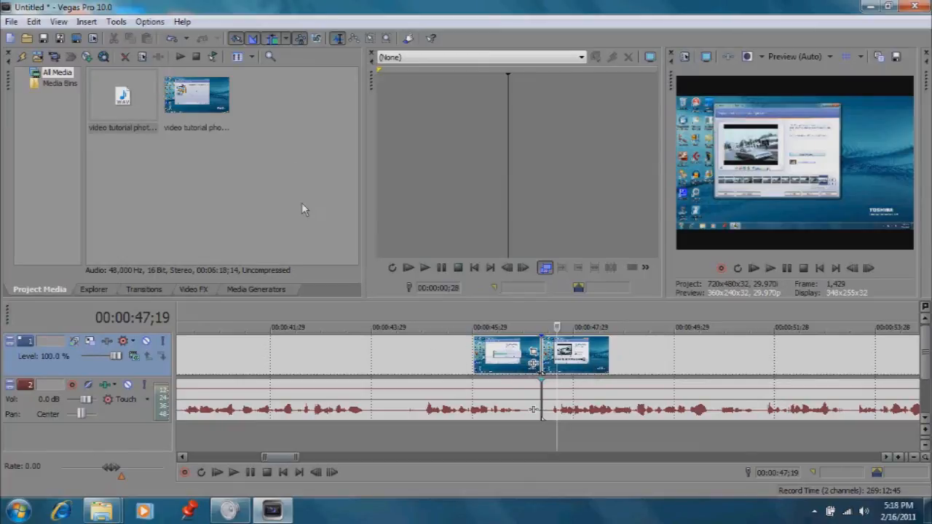
mouse_move(379, 305)
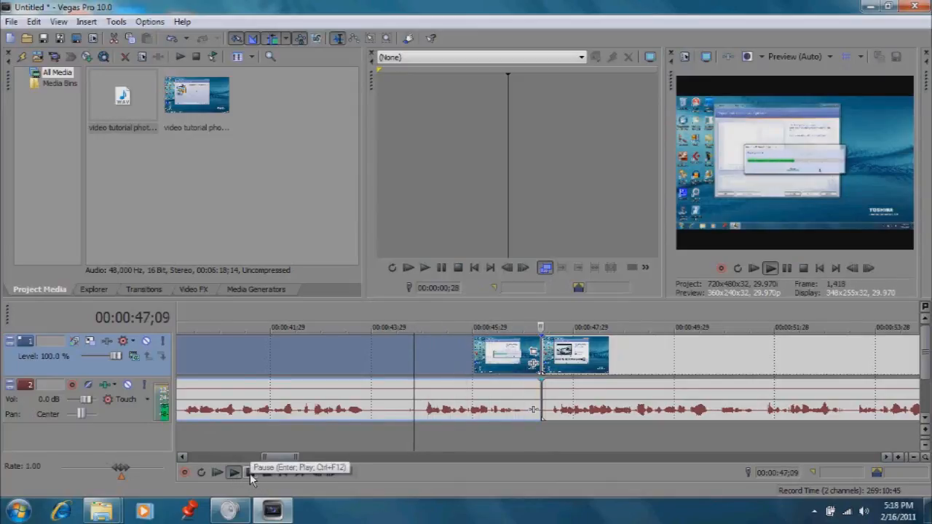
click(233, 473)
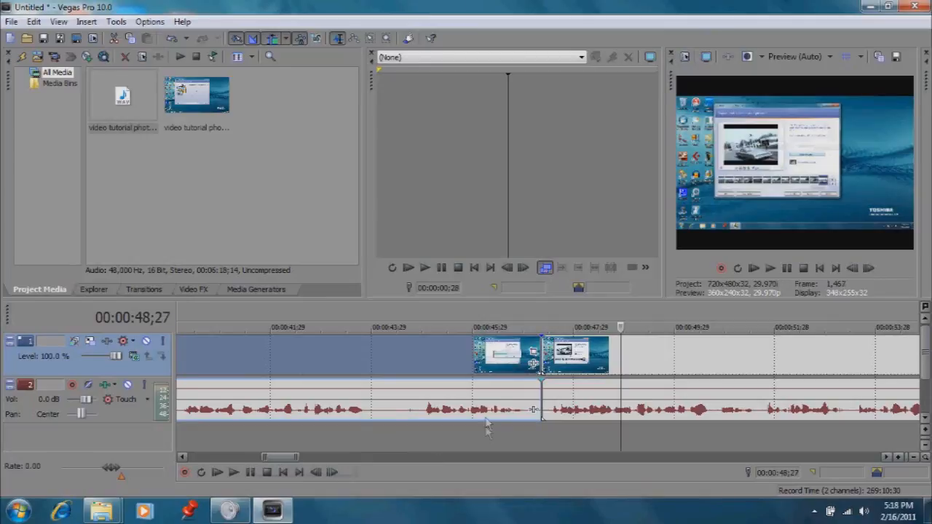
mouse_move(417, 355)
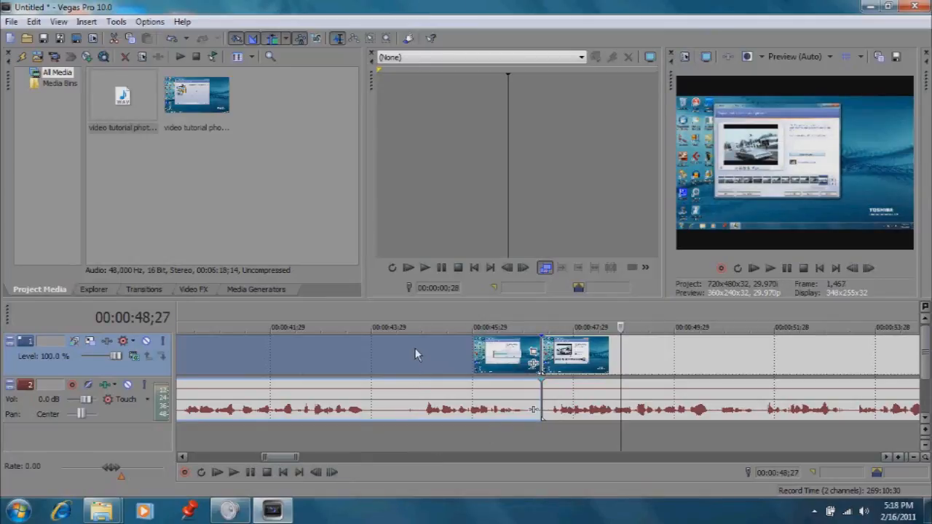
mouse_move(517, 416)
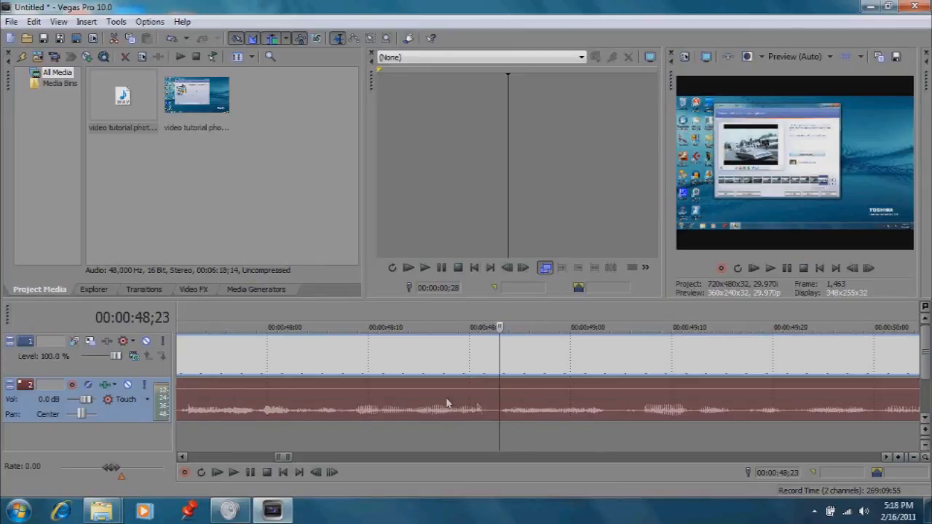
mouse_move(439, 394)
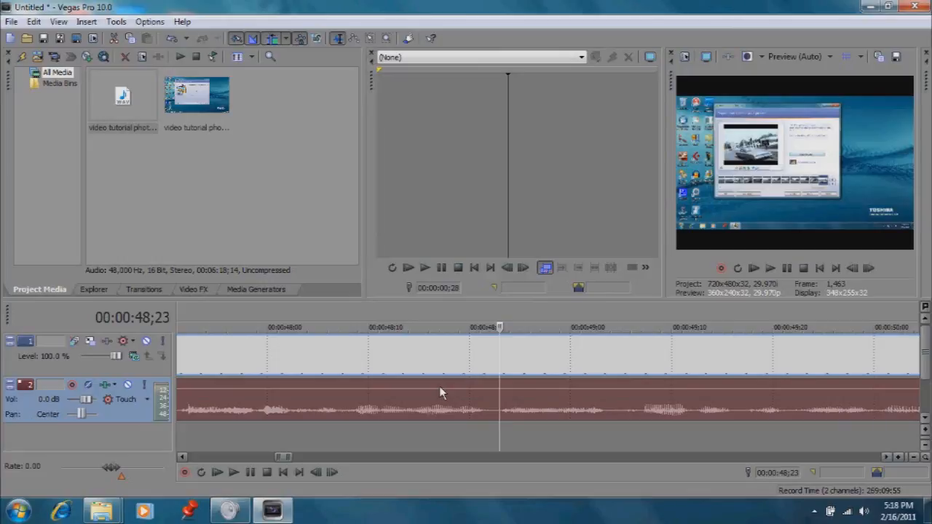
mouse_move(371, 378)
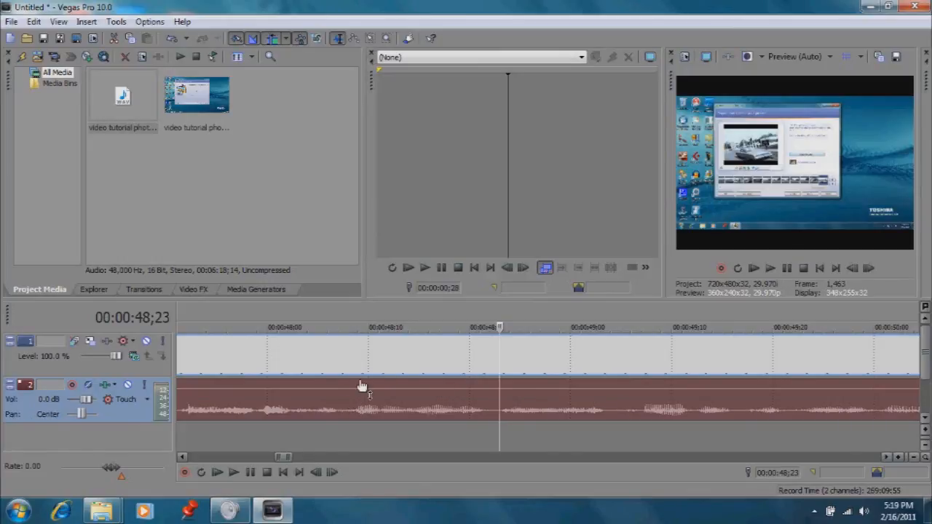
mouse_move(359, 402)
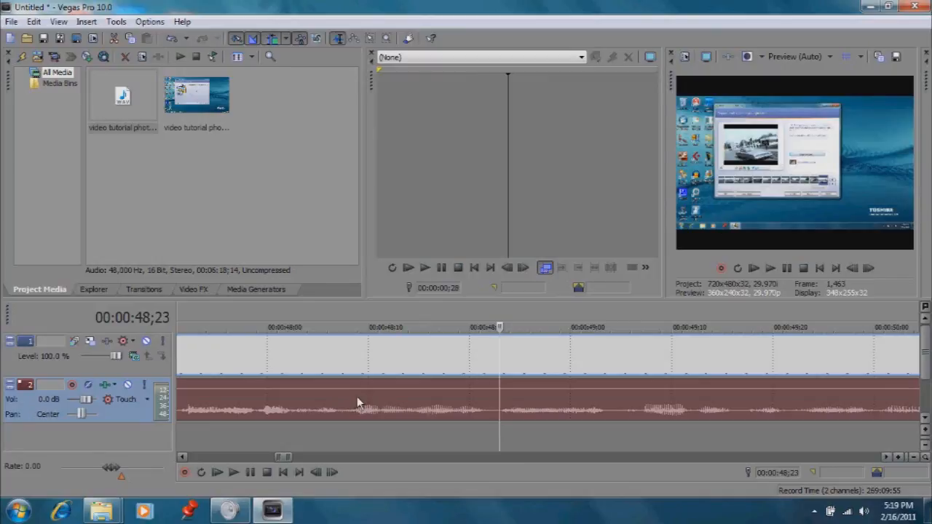
mouse_move(352, 405)
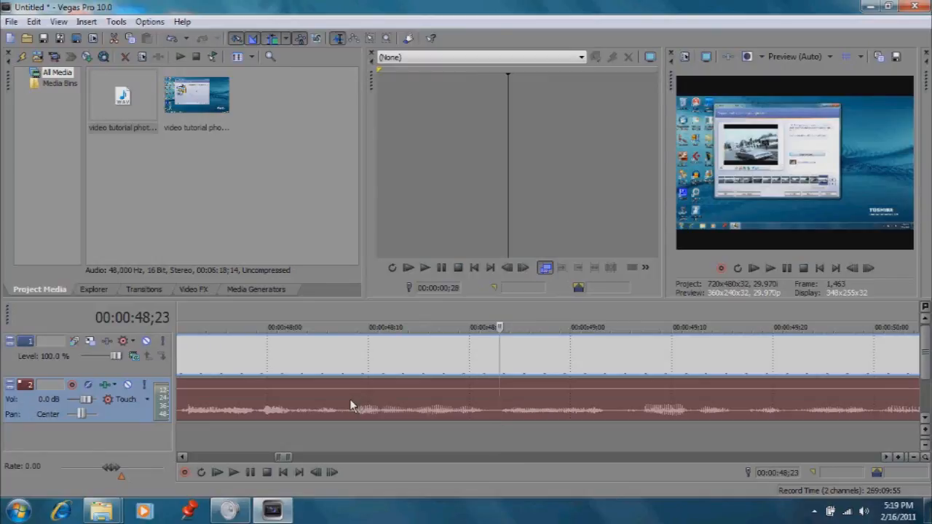
mouse_move(364, 402)
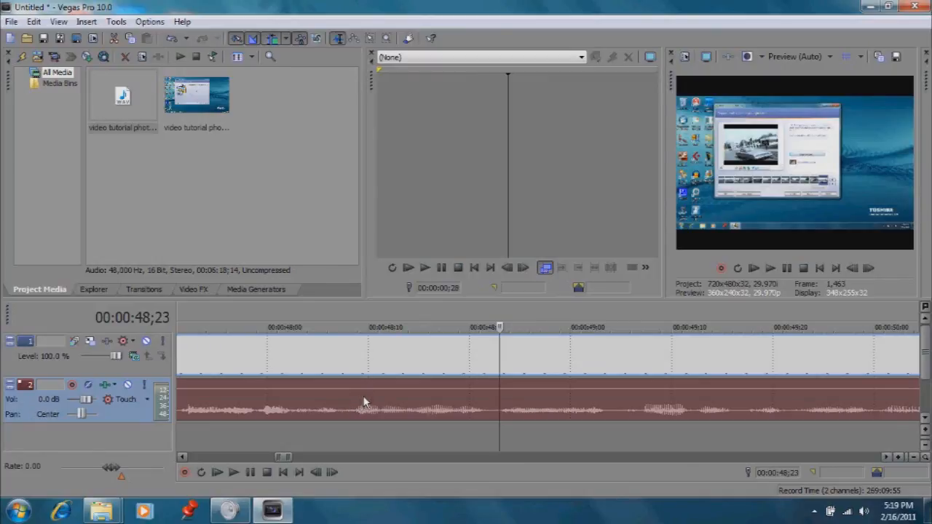
mouse_move(353, 399)
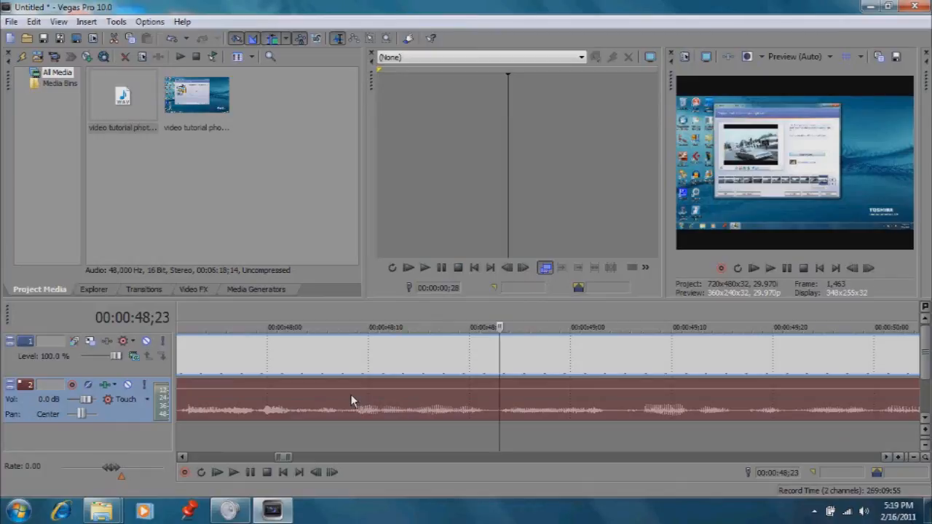